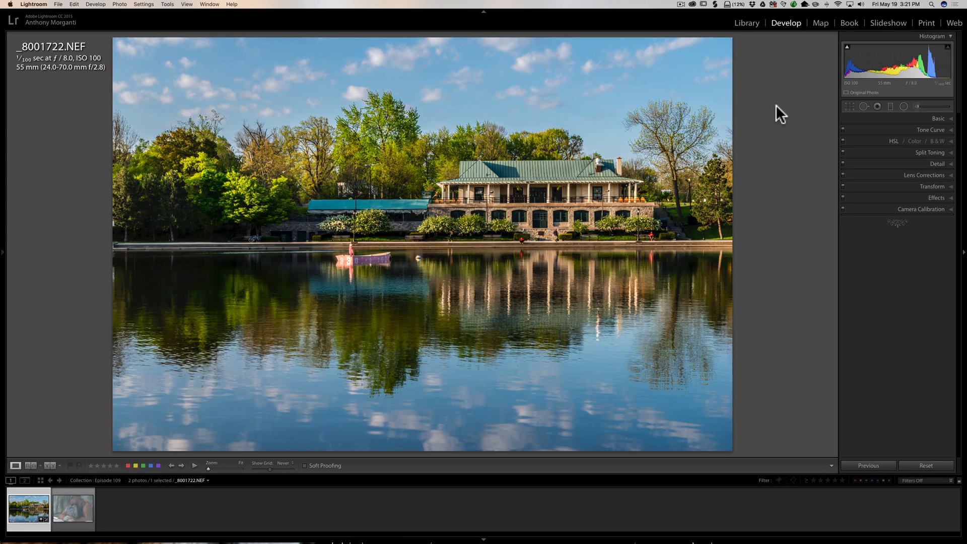
{"action": "mouse_move", "coordinate": [788, 103]}
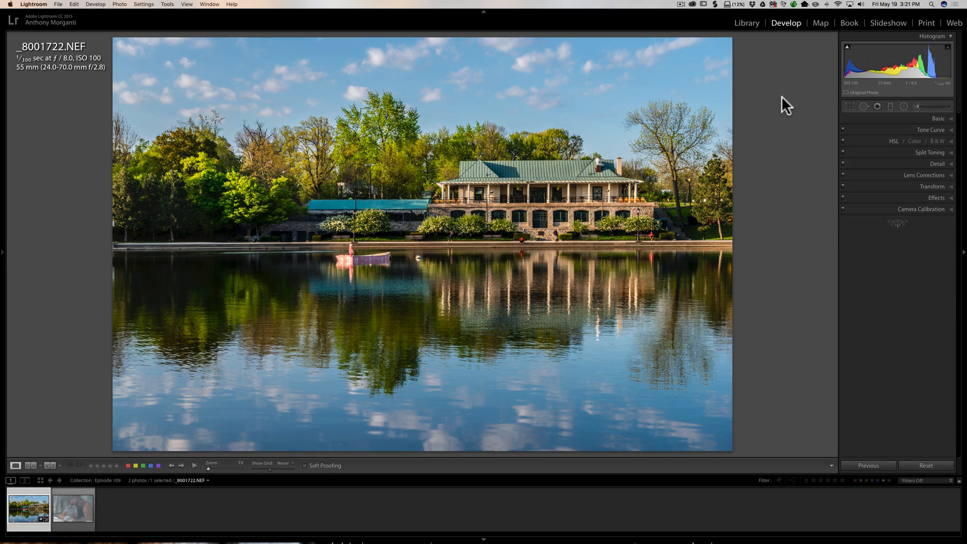
{"action": "mouse_move", "coordinate": [116, 80]}
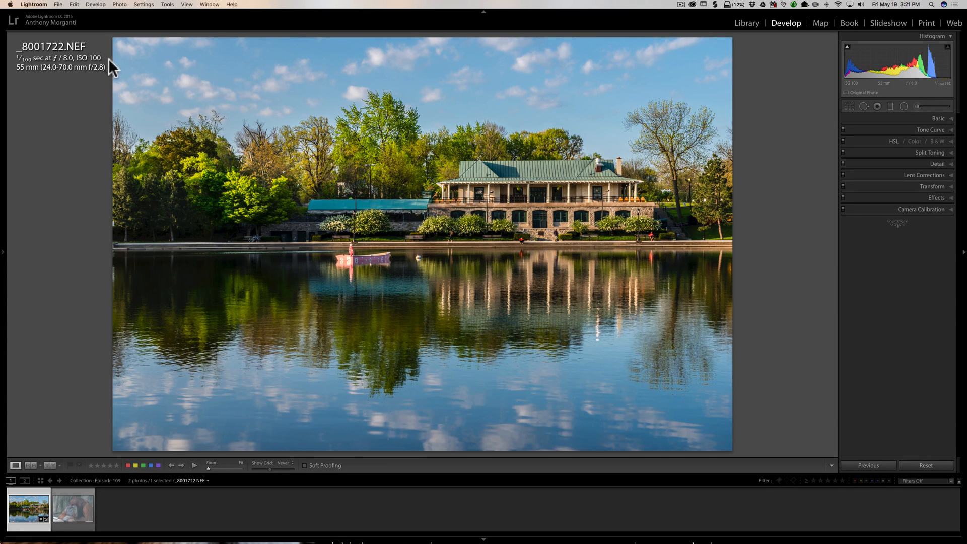
{"action": "mouse_move", "coordinate": [745, 427]}
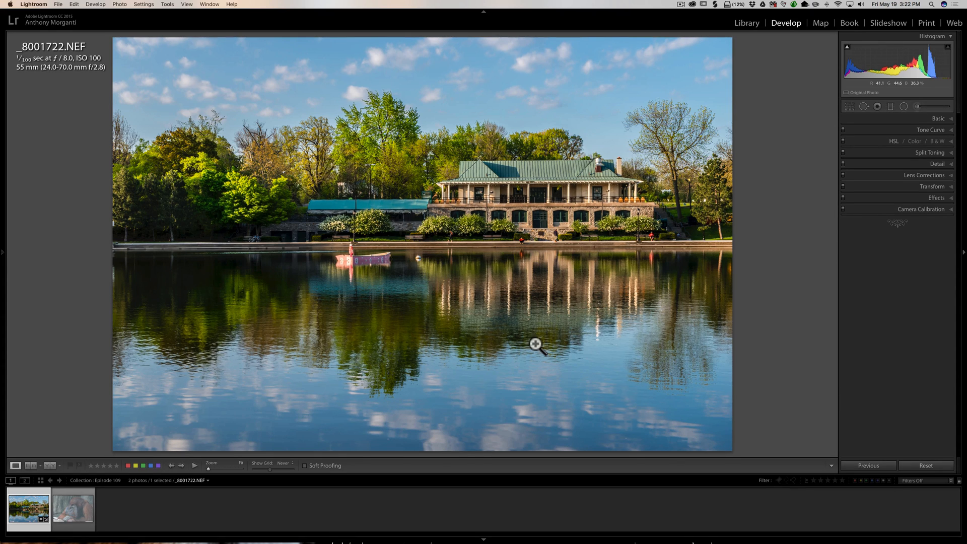
Set Post-Crop Vignetting Amount to about -20 for a subtle dark edge on the lake-house photo.
{"action": "left_click", "coordinate": [936, 197]}
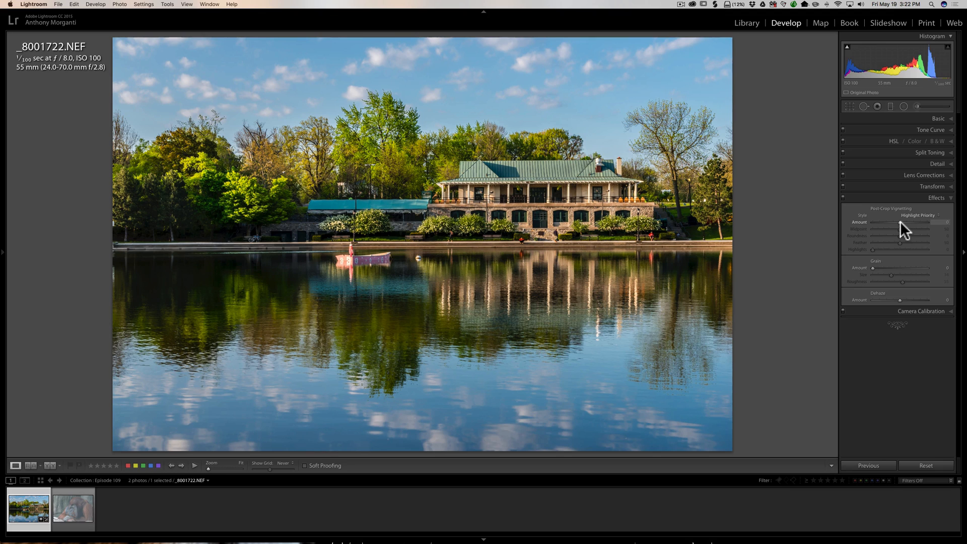
{"action": "left_click_drag", "start_coordinate": [900, 222], "coordinate": [938, 222]}
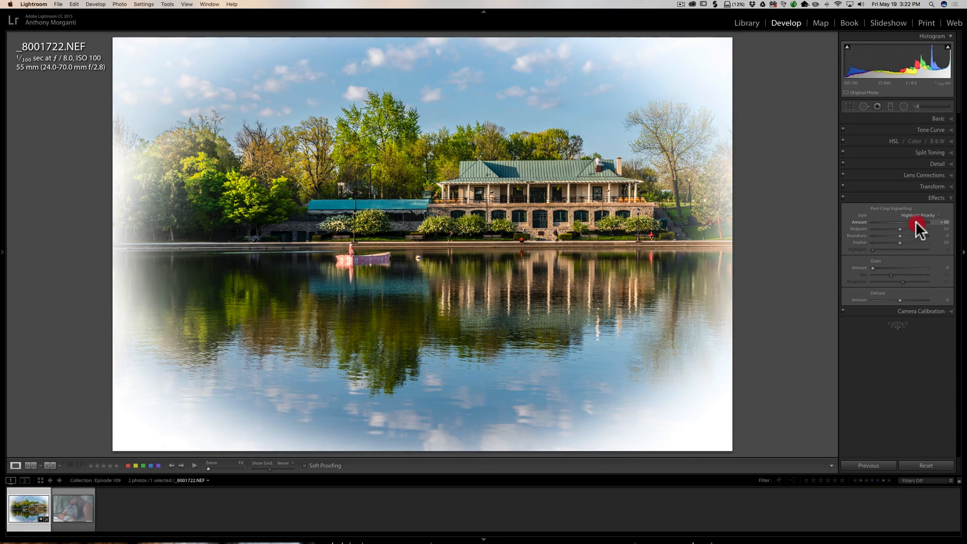
{"action": "left_click_drag", "start_coordinate": [915, 221], "coordinate": [898, 222]}
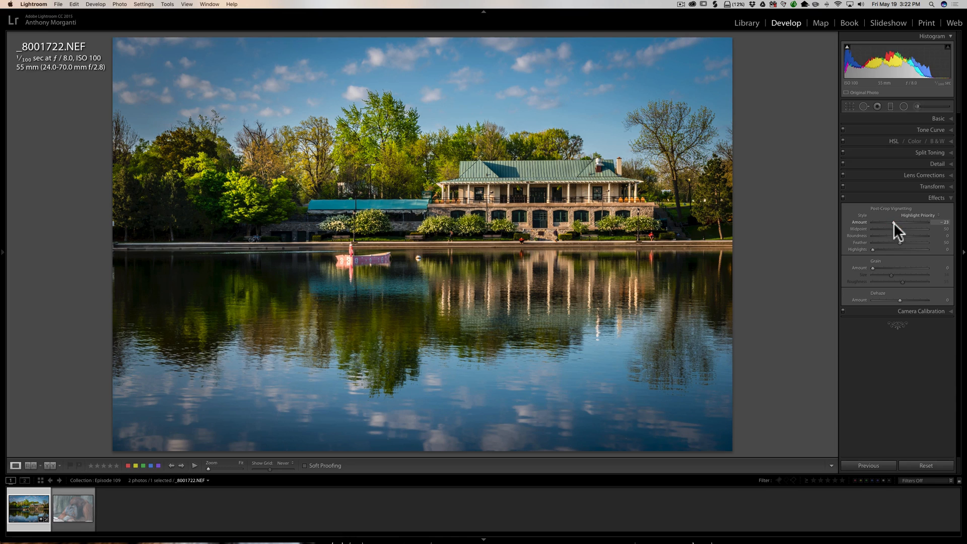
{"action": "left_click_drag", "start_coordinate": [897, 221], "coordinate": [913, 222]}
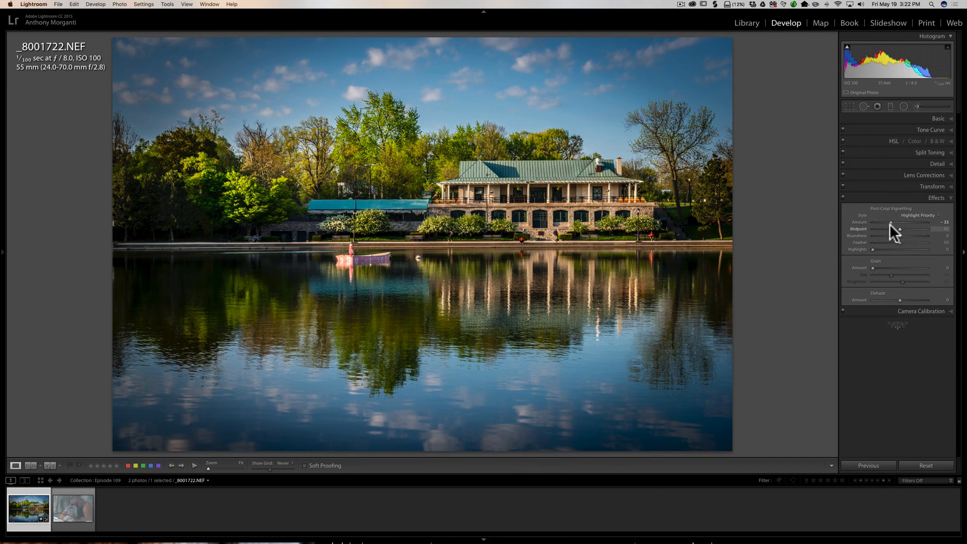
{"action": "left_click_drag", "start_coordinate": [898, 221], "coordinate": [903, 222]}
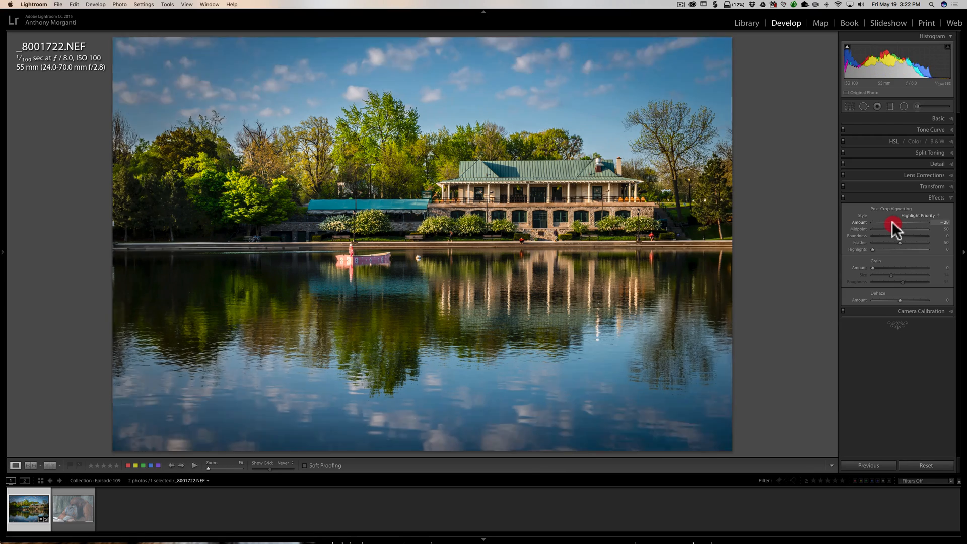
{"action": "left_click_drag", "start_coordinate": [895, 222], "coordinate": [894, 222]}
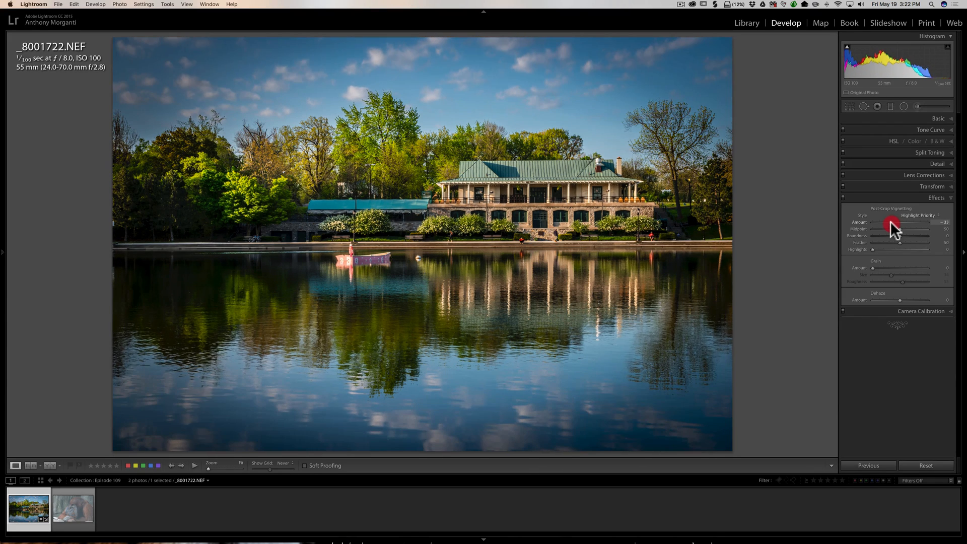
{"action": "left_click_drag", "start_coordinate": [880, 222], "coordinate": [890, 221]}
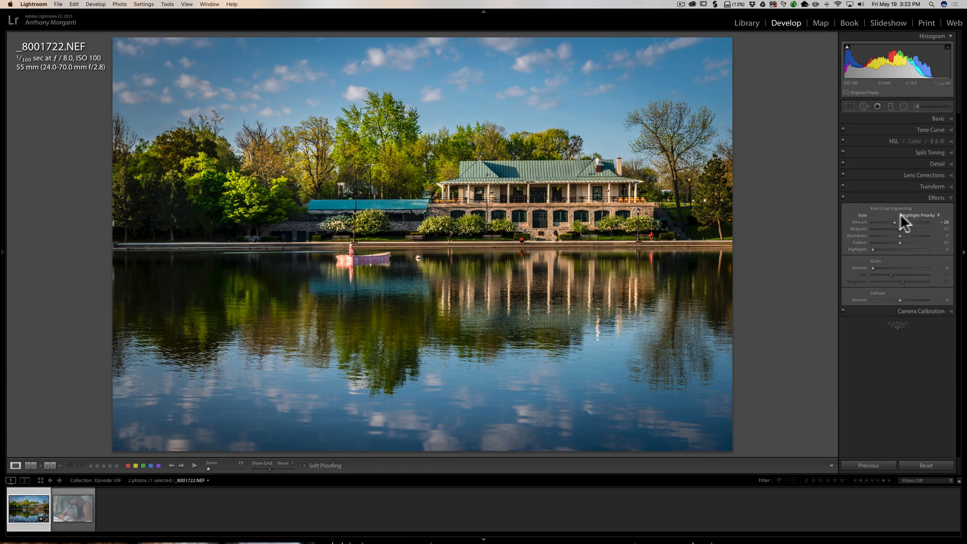
{"action": "left_click", "coordinate": [922, 215]}
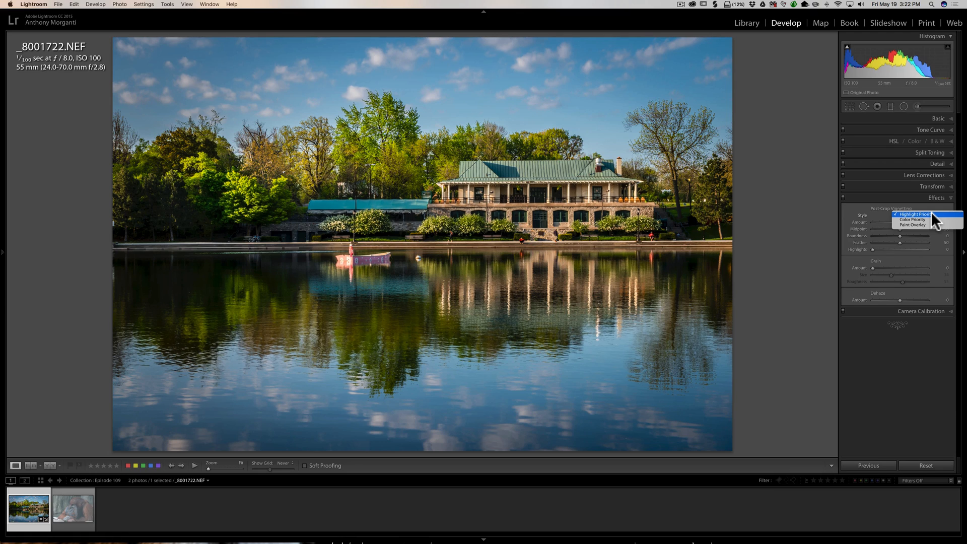
{"action": "left_click", "coordinate": [915, 214]}
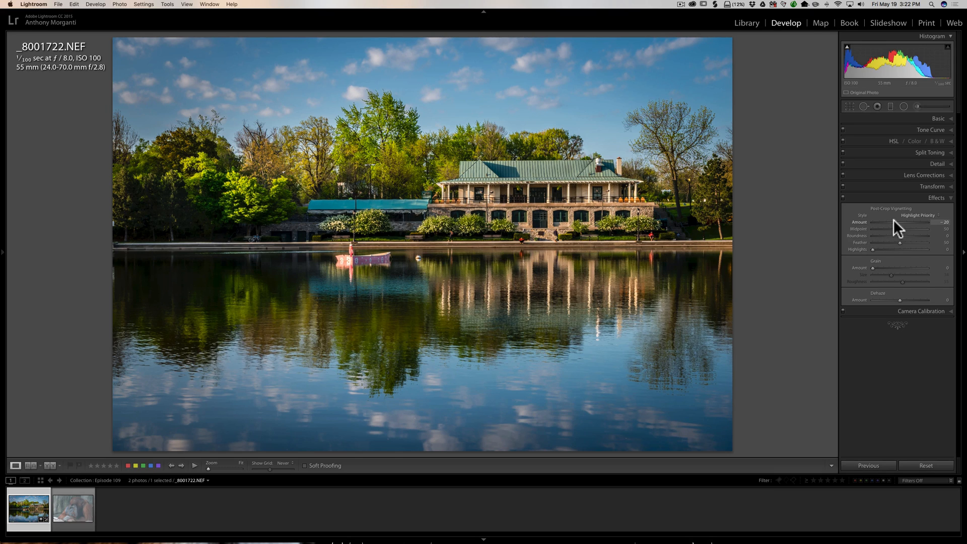
{"action": "mouse_move", "coordinate": [895, 236]}
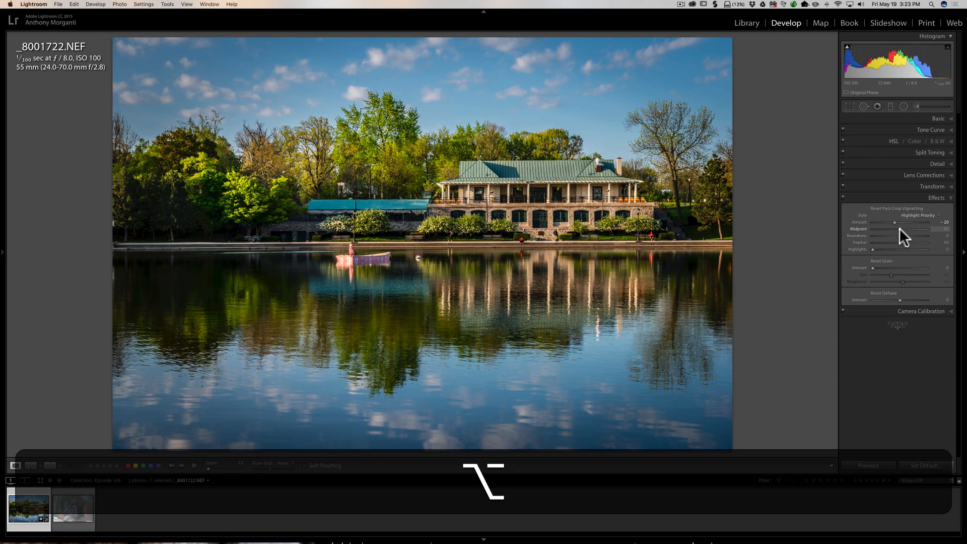
Adjust the vignette Midpoint, settling it around 65.
{"action": "left_click_drag", "start_coordinate": [901, 228], "coordinate": [900, 229]}
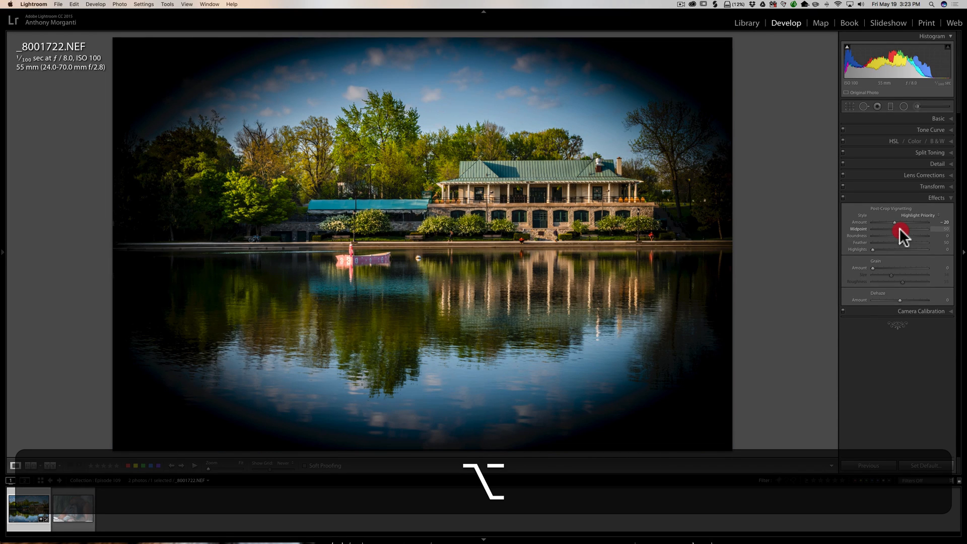
{"action": "left_click_drag", "start_coordinate": [896, 228], "coordinate": [908, 229]}
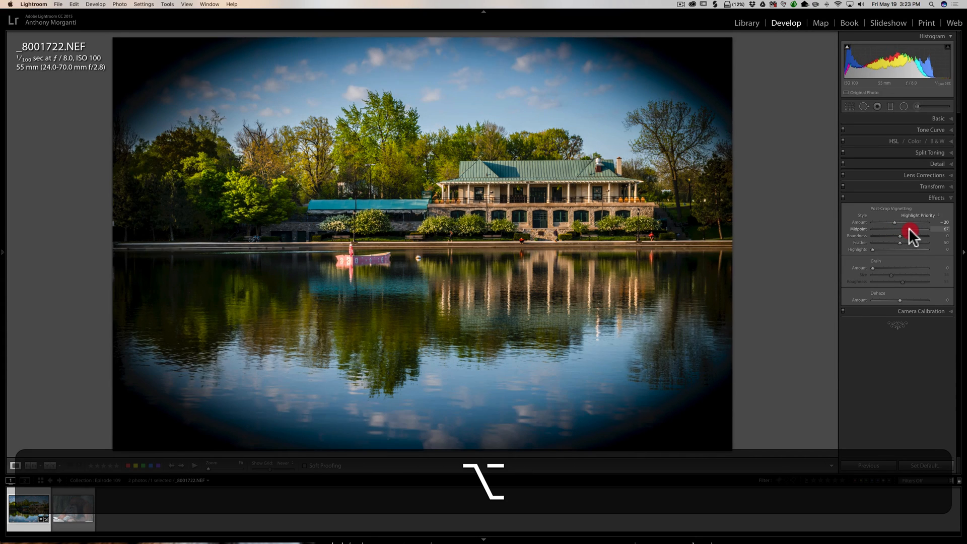
{"action": "left_click_drag", "start_coordinate": [901, 228], "coordinate": [900, 229]}
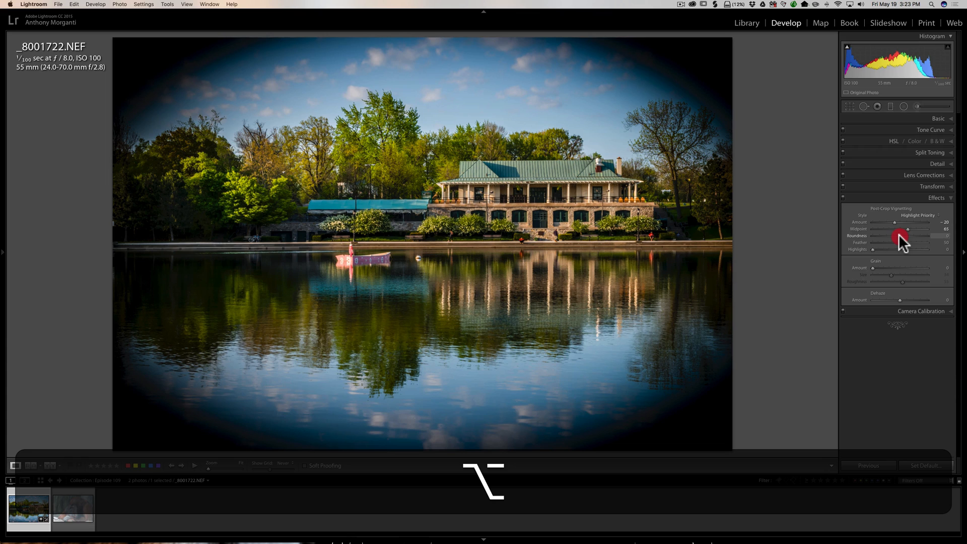
Set vignette Roundness to +82, Feather to 73, and raise Highlights protection.
{"action": "left_click_drag", "start_coordinate": [900, 236], "coordinate": [922, 236]}
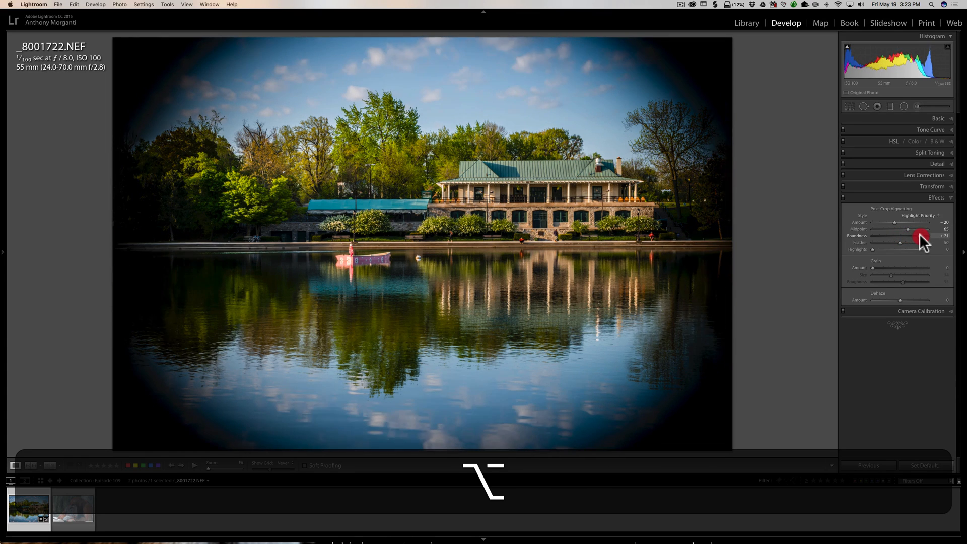
{"action": "left_click_drag", "start_coordinate": [920, 236], "coordinate": [925, 236]}
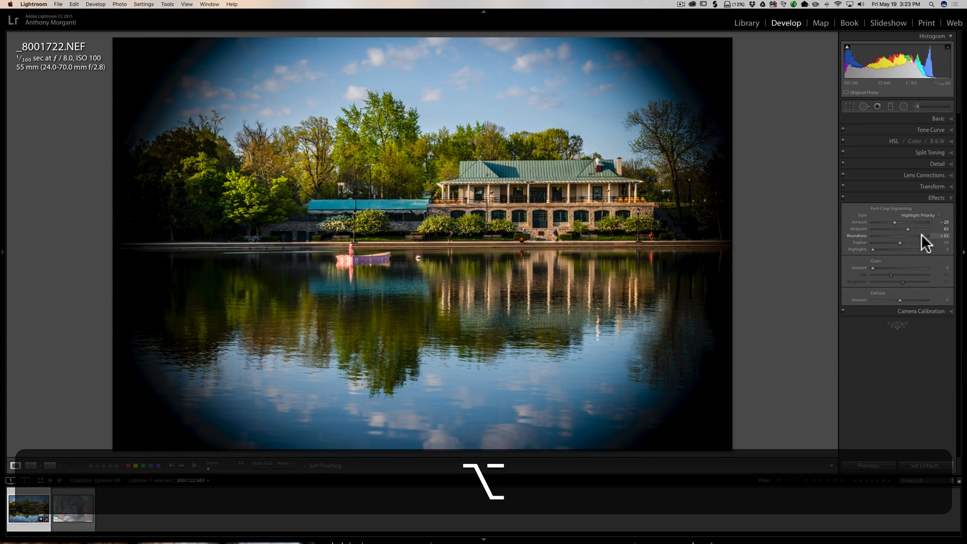
{"action": "left_click_drag", "start_coordinate": [925, 243], "coordinate": [905, 243]}
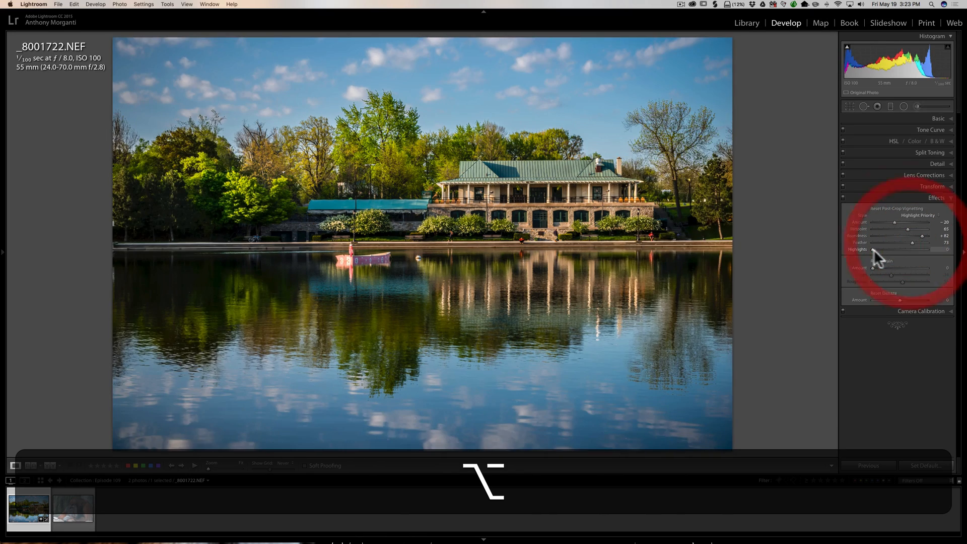
{"action": "left_click_drag", "start_coordinate": [875, 249], "coordinate": [898, 250]}
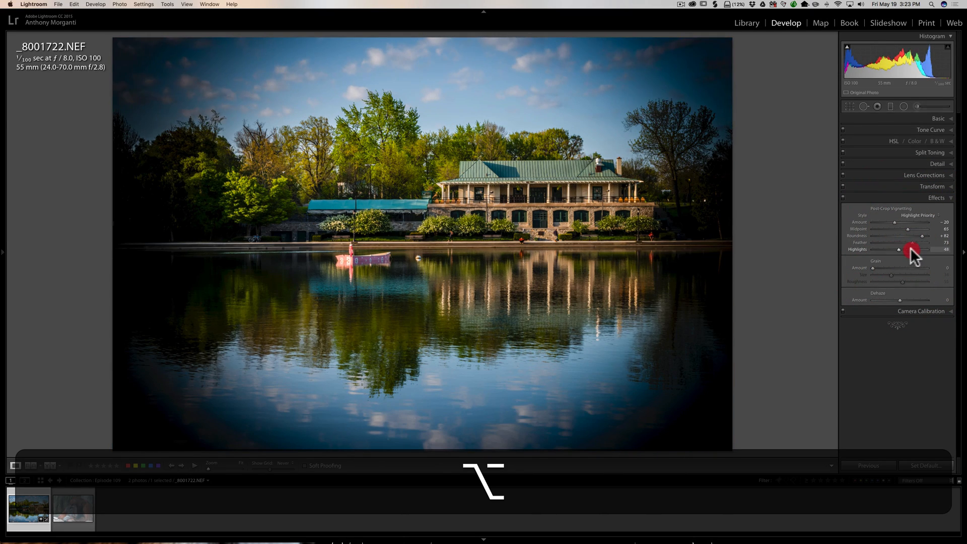
{"action": "left_click_drag", "start_coordinate": [898, 249], "coordinate": [919, 250]}
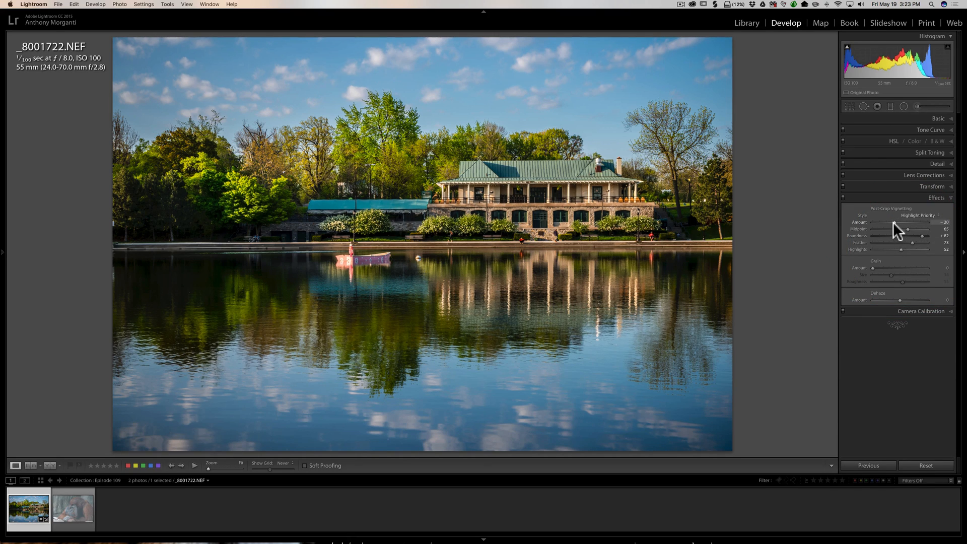
{"action": "mouse_move", "coordinate": [907, 227]}
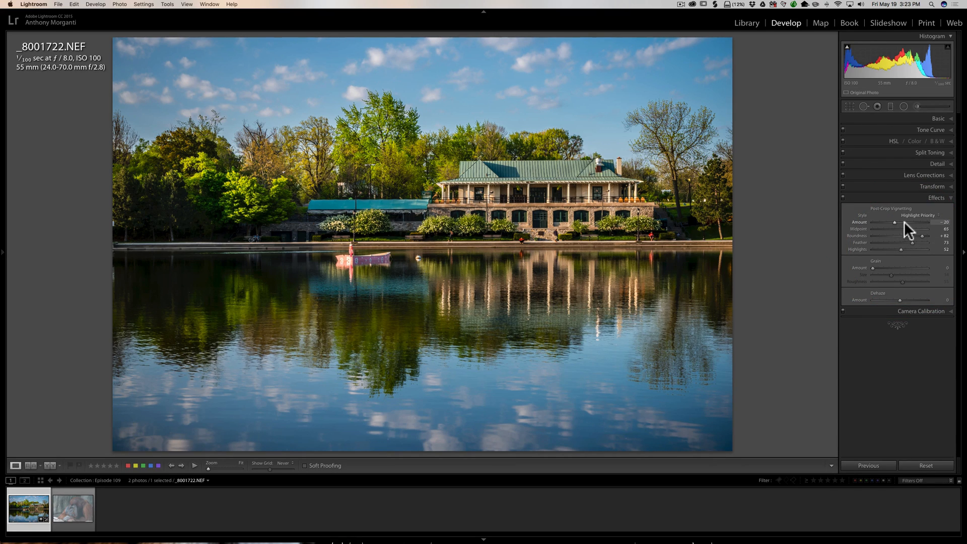
{"action": "mouse_move", "coordinate": [899, 213]}
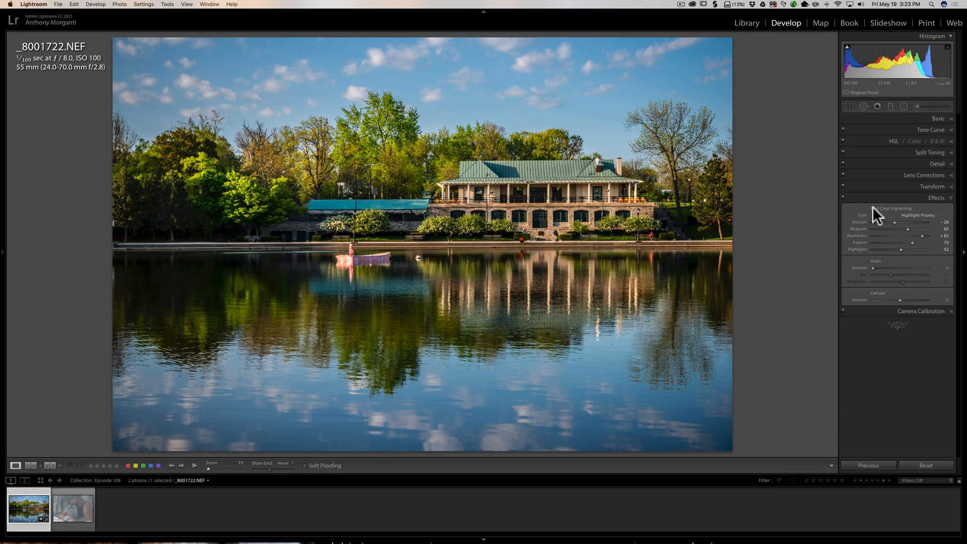
{"action": "mouse_move", "coordinate": [895, 216]}
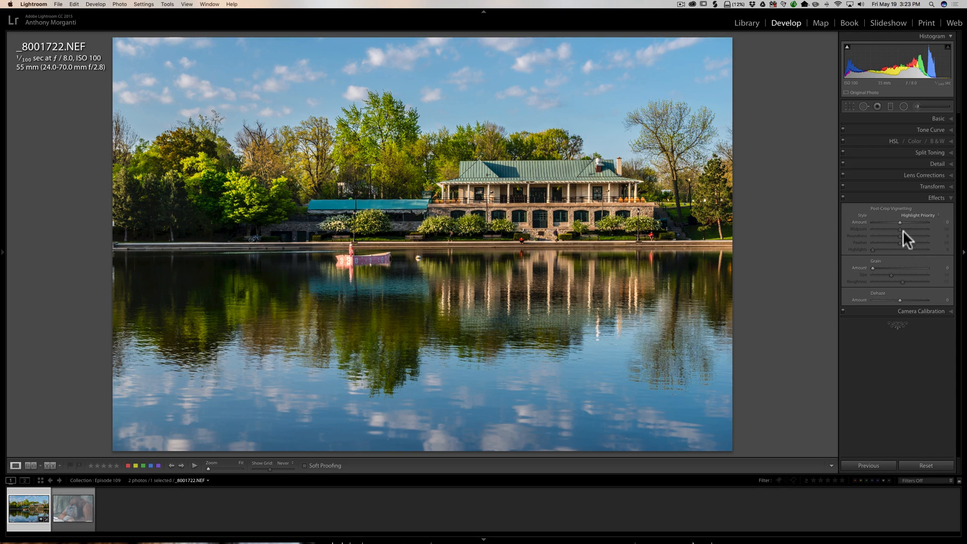
Make a white vignette with Amount +35, Midpoint about 69 and Roundness about +31.
{"action": "left_click_drag", "start_coordinate": [899, 222], "coordinate": [903, 222]}
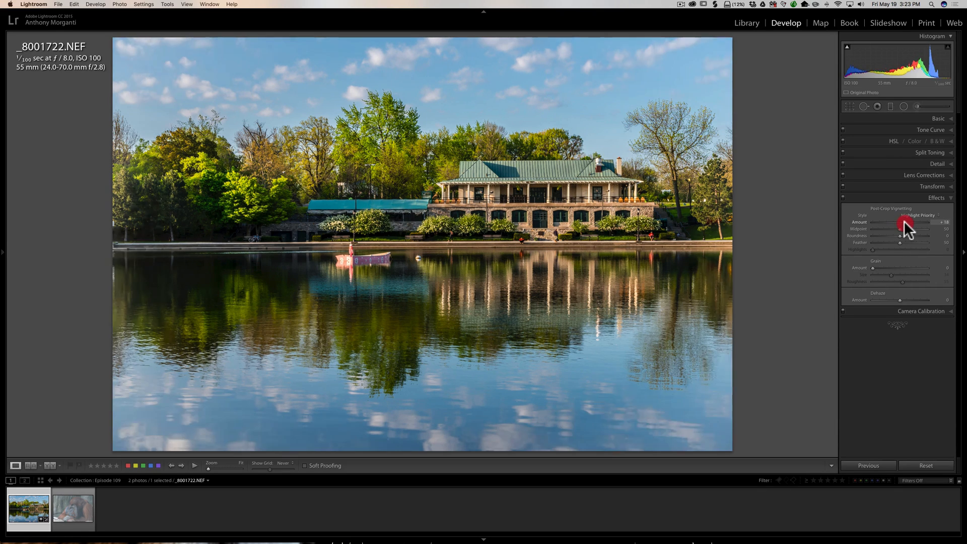
{"action": "left_click_drag", "start_coordinate": [901, 222], "coordinate": [911, 221]}
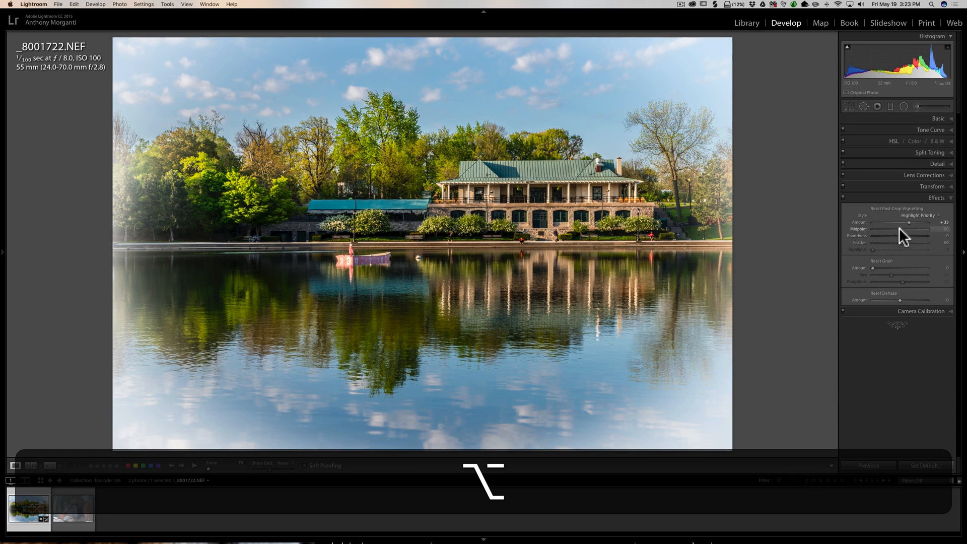
{"action": "left_click_drag", "start_coordinate": [924, 229], "coordinate": [914, 228]}
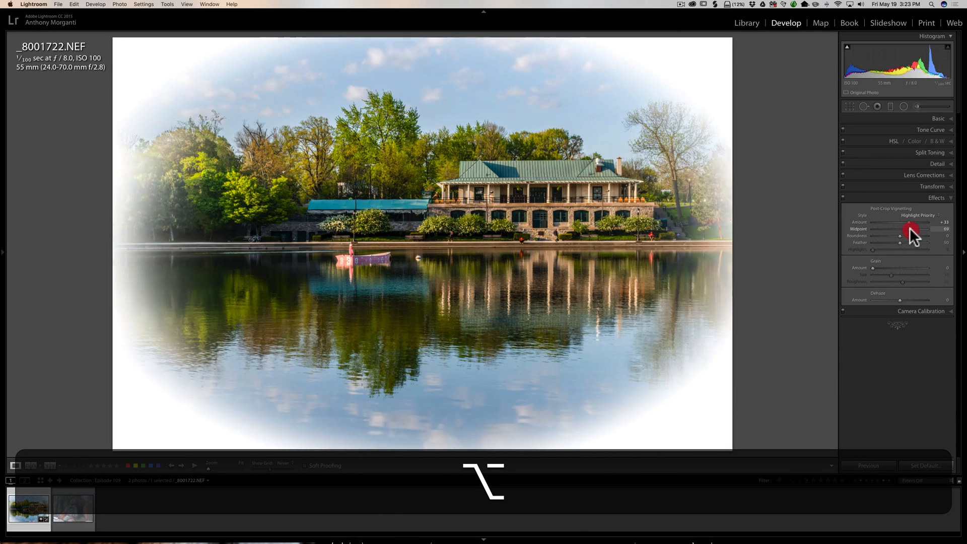
{"action": "left_click_drag", "start_coordinate": [900, 235], "coordinate": [904, 236]}
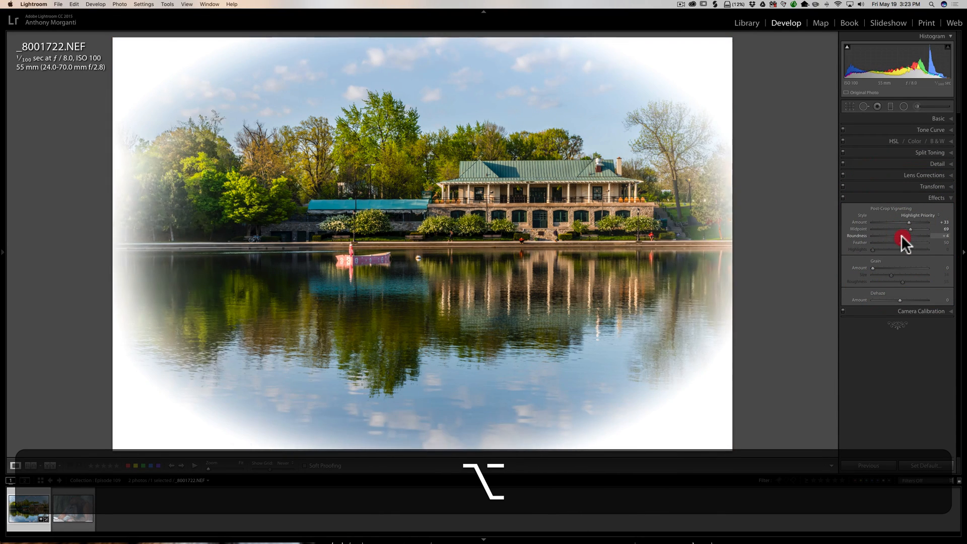
{"action": "left_click_drag", "start_coordinate": [901, 236], "coordinate": [919, 236]}
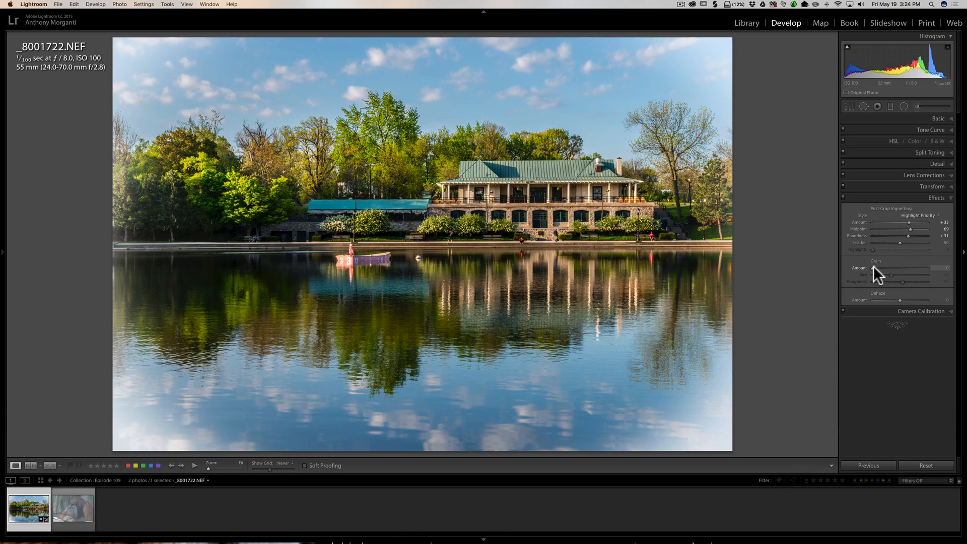
{"action": "mouse_move", "coordinate": [892, 304]}
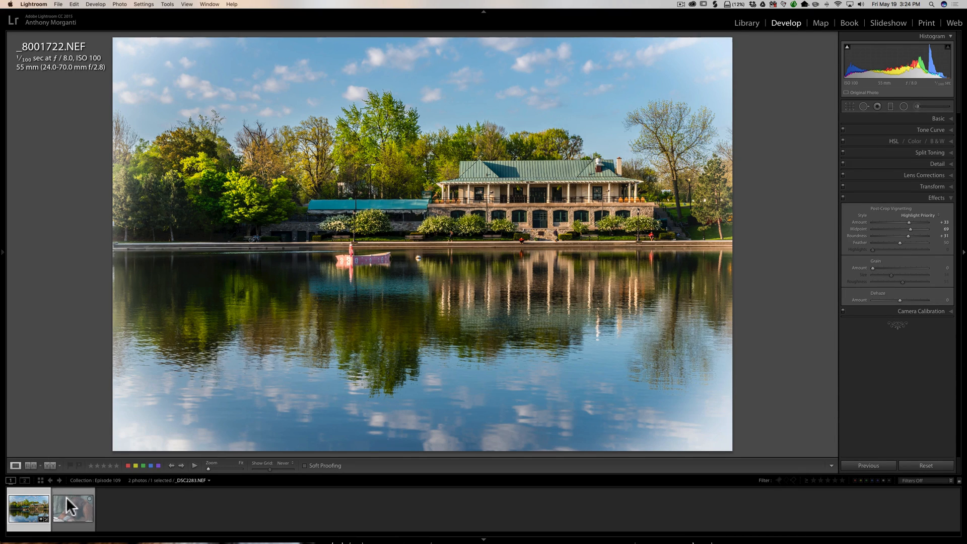
Load the orangutan photo from the Filmstrip and begin previewing Dehaze on it.
{"action": "left_click", "coordinate": [73, 509]}
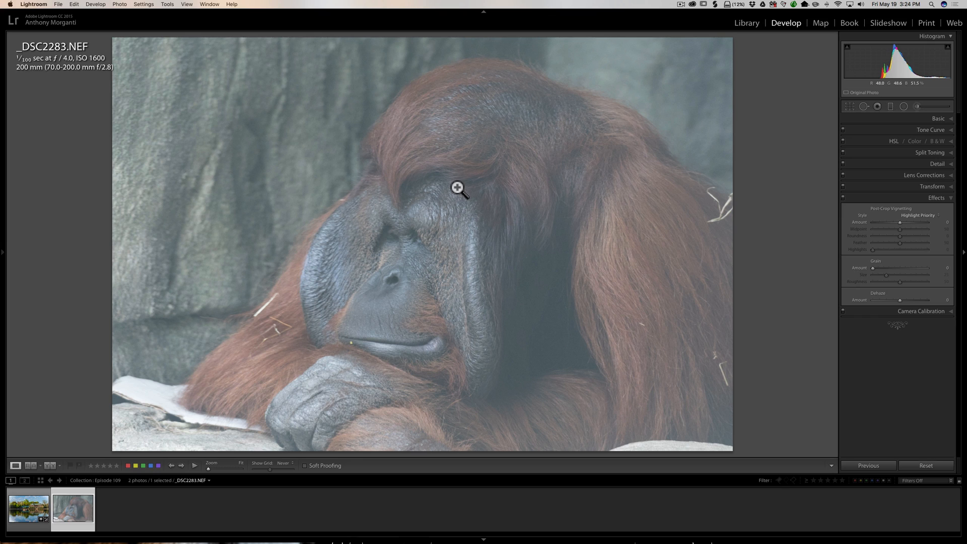
{"action": "mouse_move", "coordinate": [810, 289]}
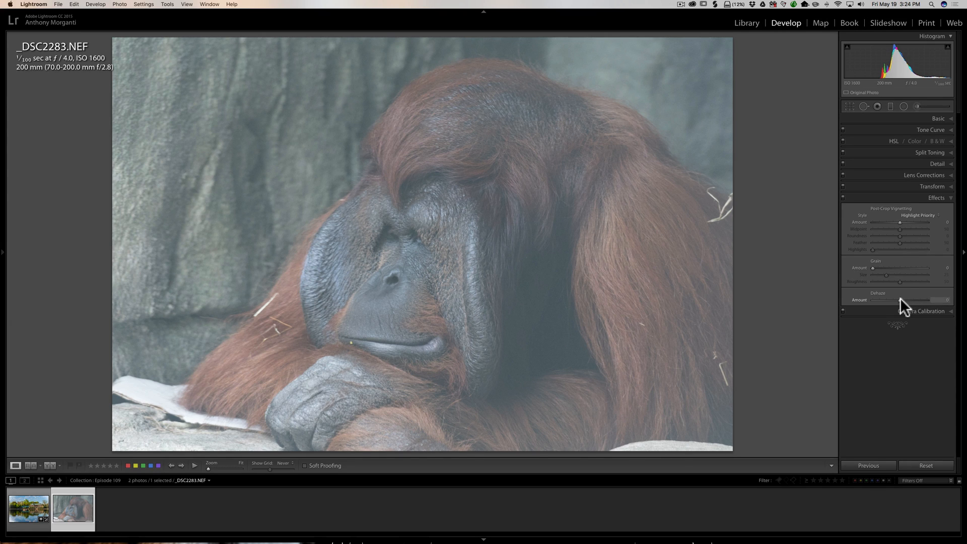
{"action": "left_click_drag", "start_coordinate": [872, 300], "coordinate": [903, 301]}
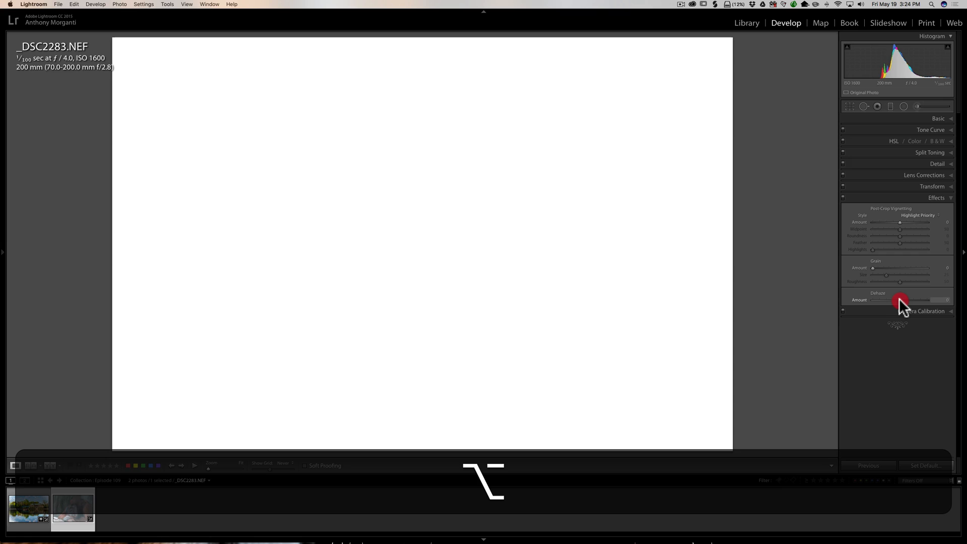
Raise Dehaze toward +100 while checking clipping, pulling it back to a moderate amount around +59.
{"action": "left_click_drag", "start_coordinate": [899, 300], "coordinate": [913, 300]}
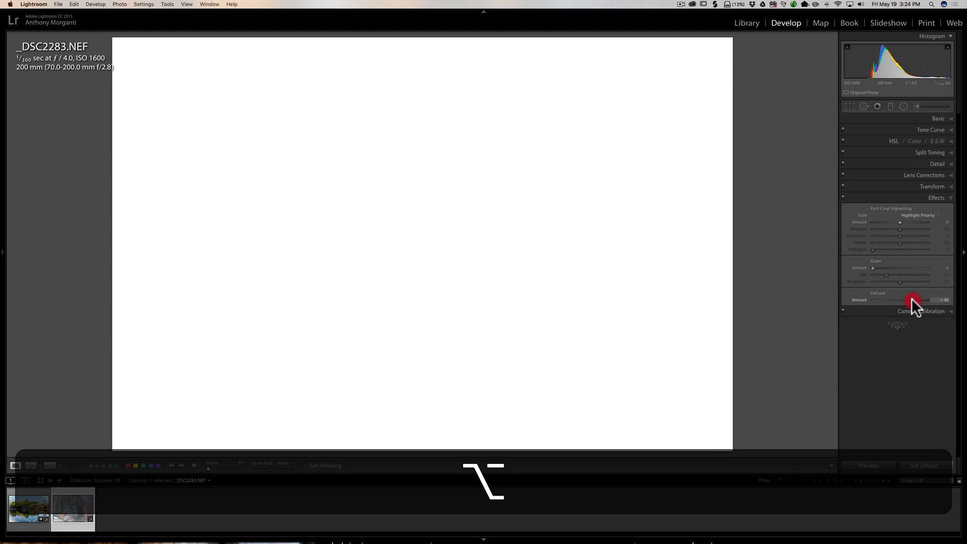
{"action": "left_click_drag", "start_coordinate": [913, 300], "coordinate": [925, 301]}
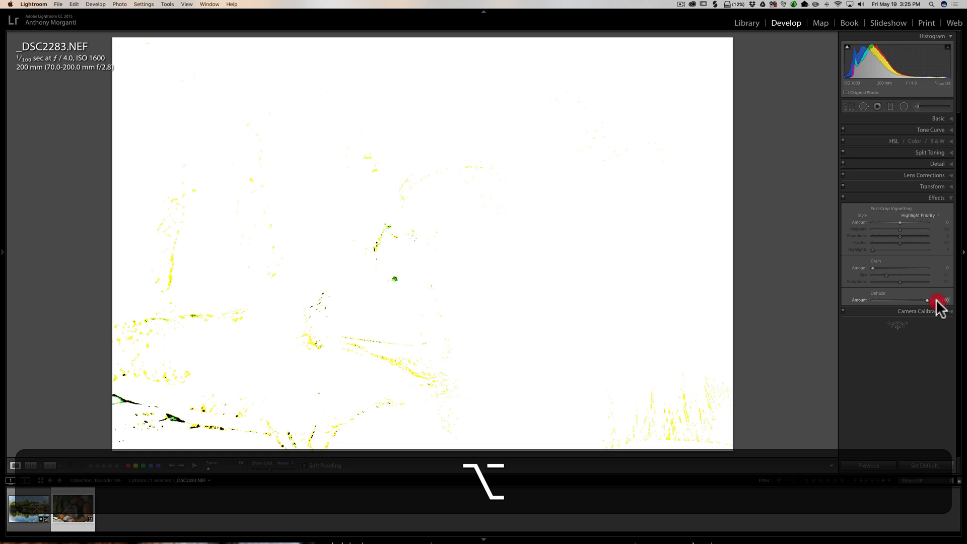
{"action": "left_click_drag", "start_coordinate": [900, 300], "coordinate": [938, 300]}
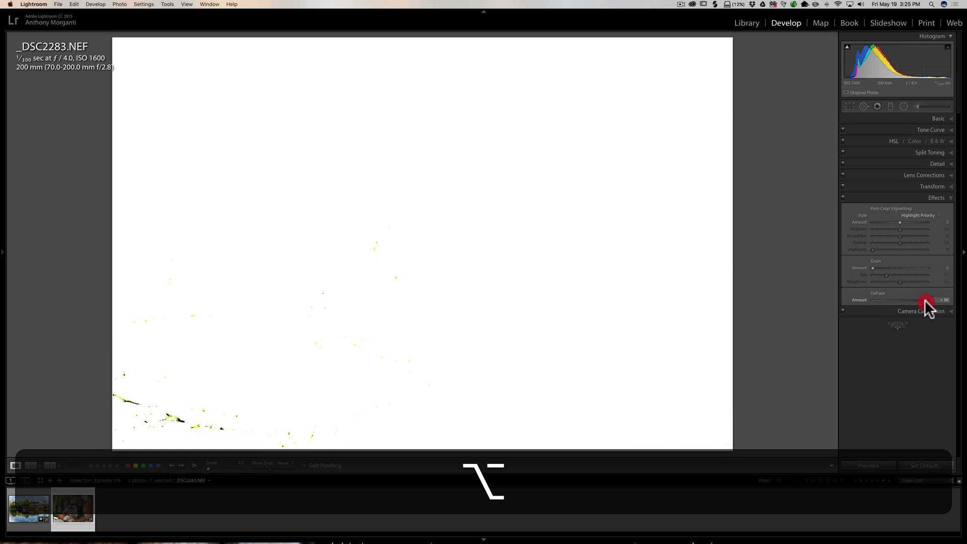
{"action": "left_click_drag", "start_coordinate": [930, 302], "coordinate": [916, 302]}
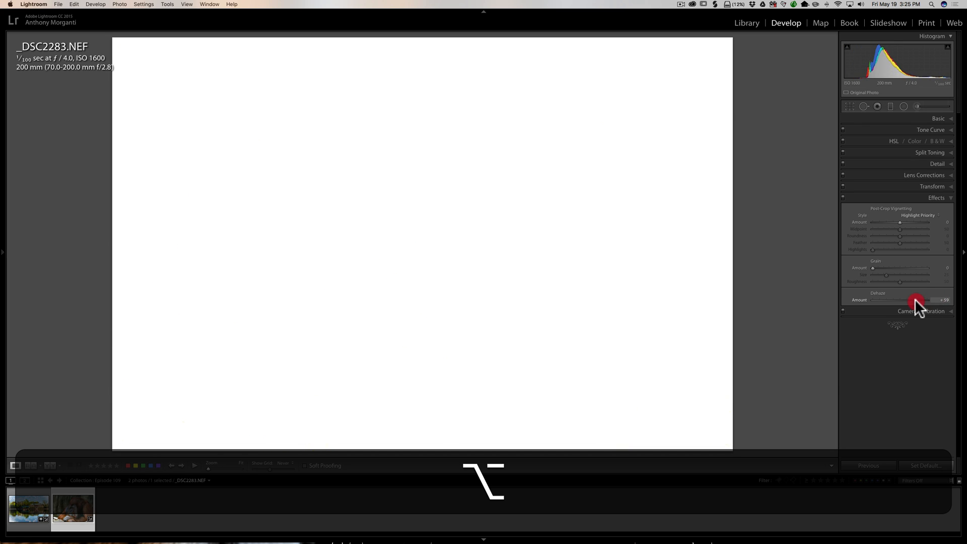
{"action": "left_click_drag", "start_coordinate": [916, 300], "coordinate": [924, 300]}
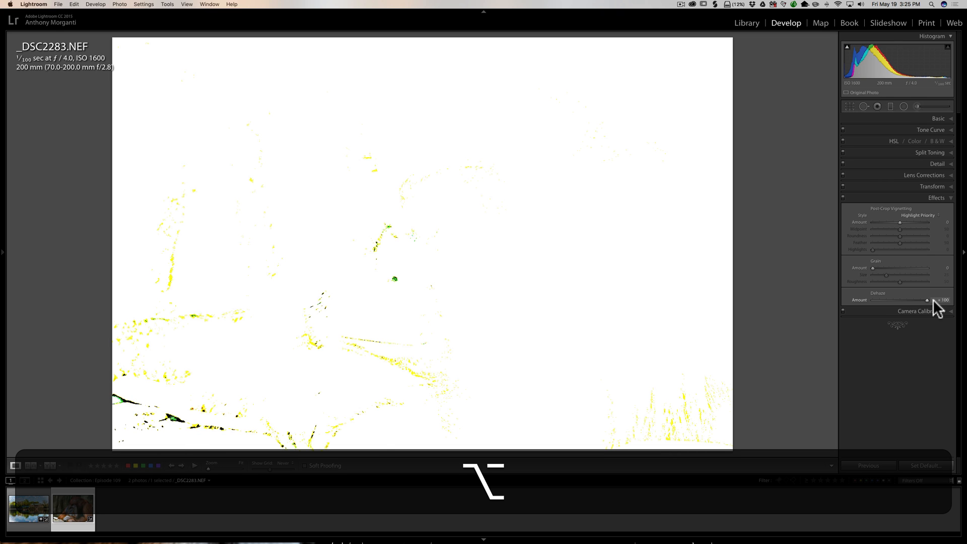
Test Dehaze at full strength for clipping, then settle it at about +73.
{"action": "left_click_drag", "start_coordinate": [927, 300], "coordinate": [925, 300]}
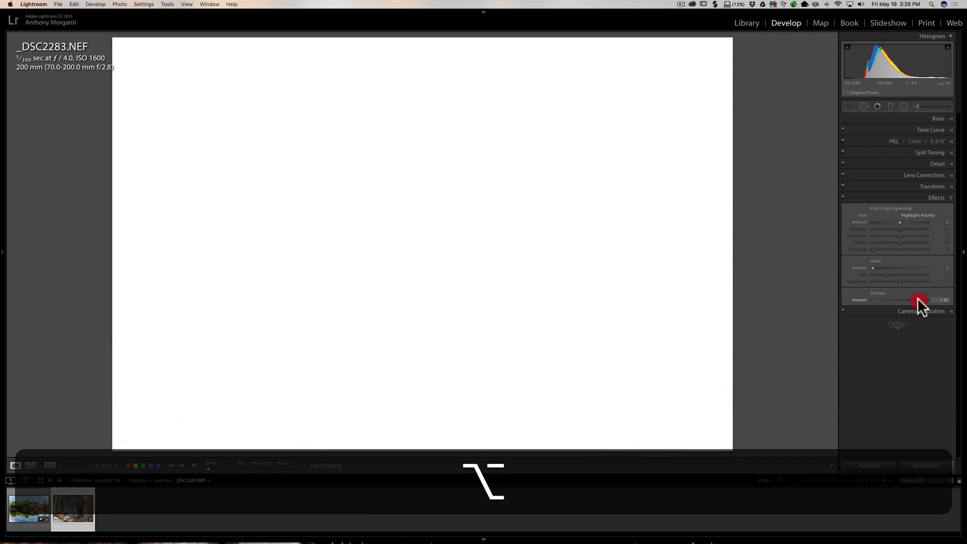
{"action": "left_click_drag", "start_coordinate": [919, 300], "coordinate": [925, 300]}
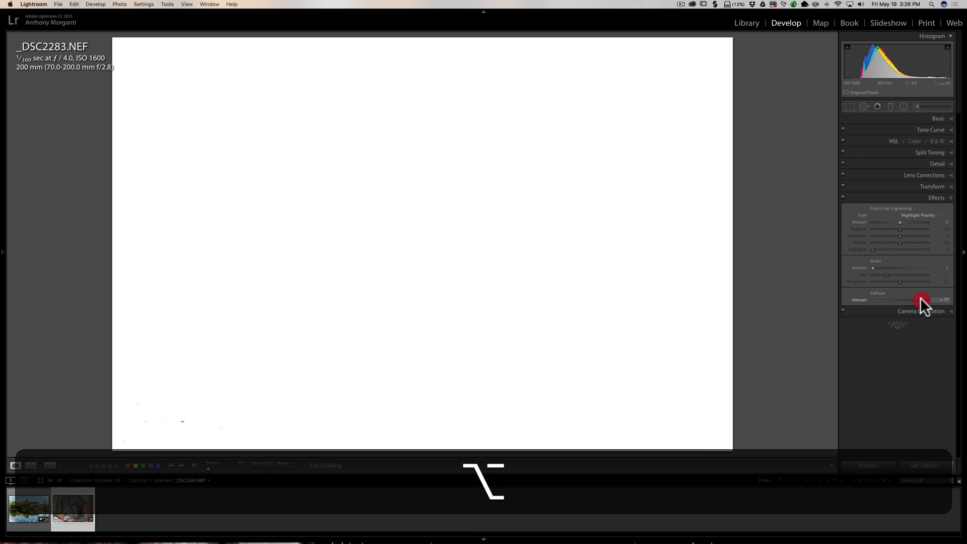
{"action": "left_click_drag", "start_coordinate": [922, 301], "coordinate": [938, 301]}
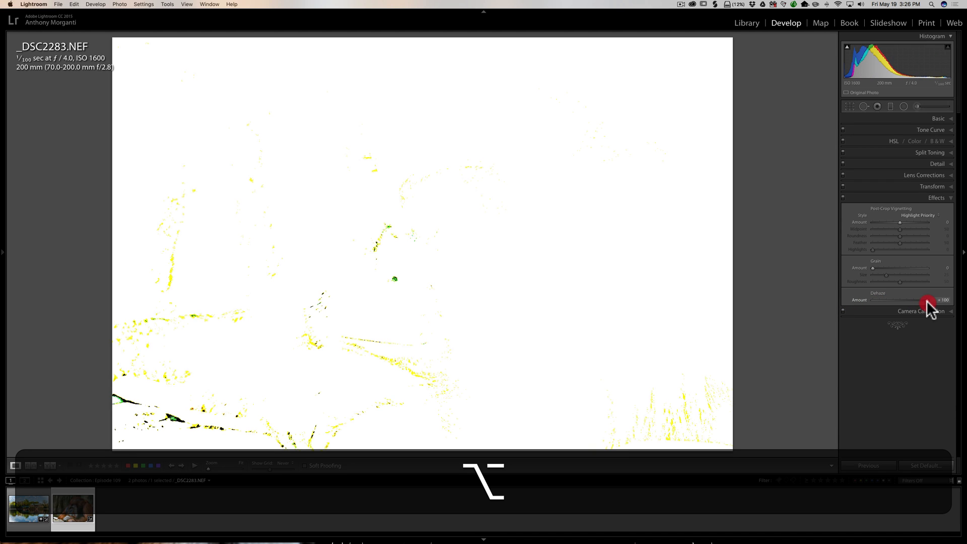
{"action": "left_click_drag", "start_coordinate": [928, 306], "coordinate": [922, 307]}
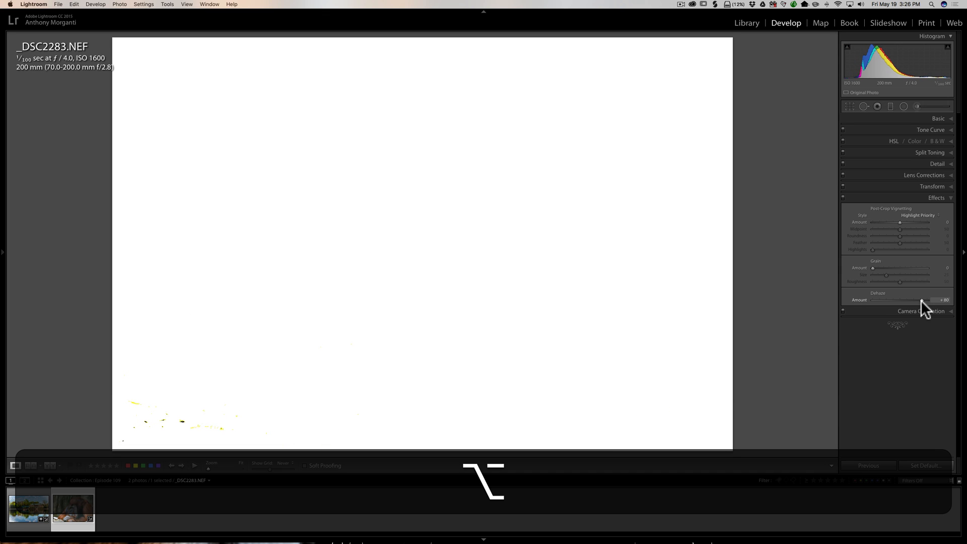
{"action": "left_click_drag", "start_coordinate": [937, 299], "coordinate": [919, 299]}
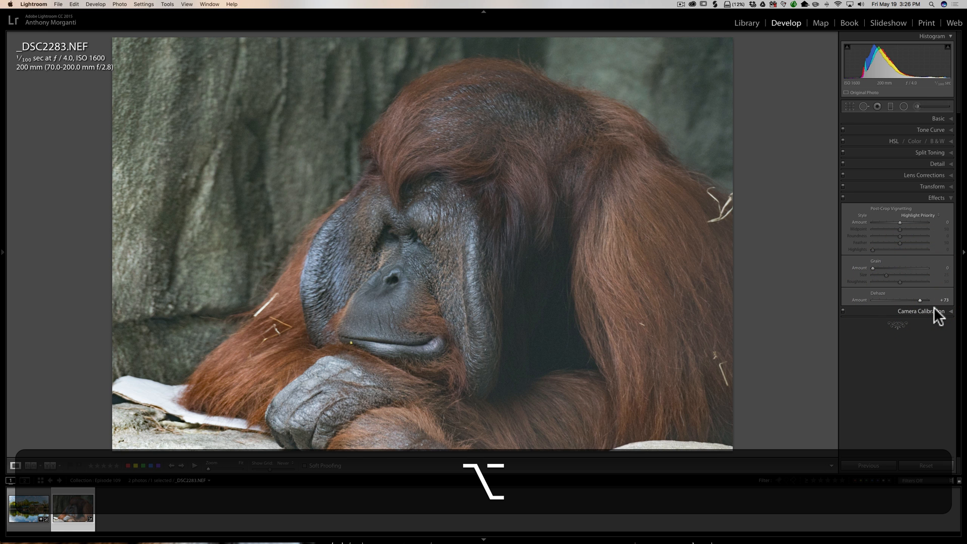